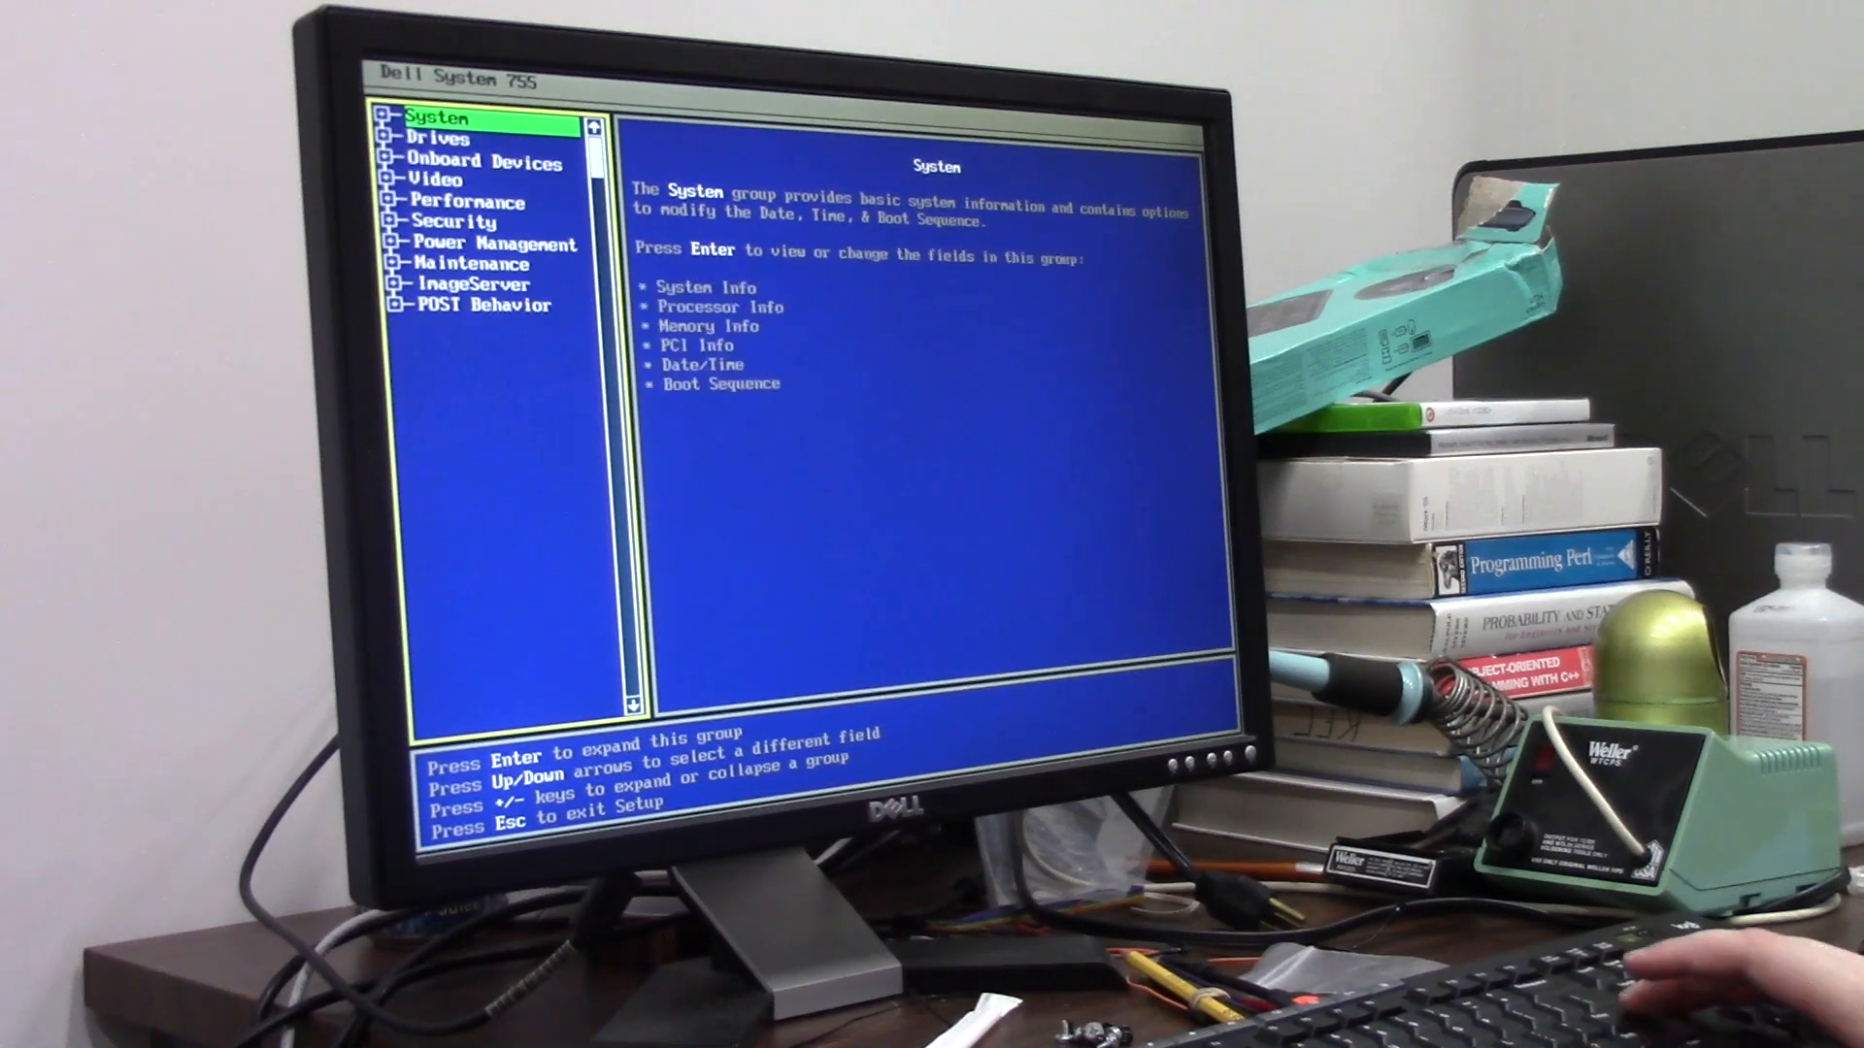
# Exit Dell BIOS Setup so the machine boots the Linux Mint live USB into the installer.
pyautogui.press('Enter')
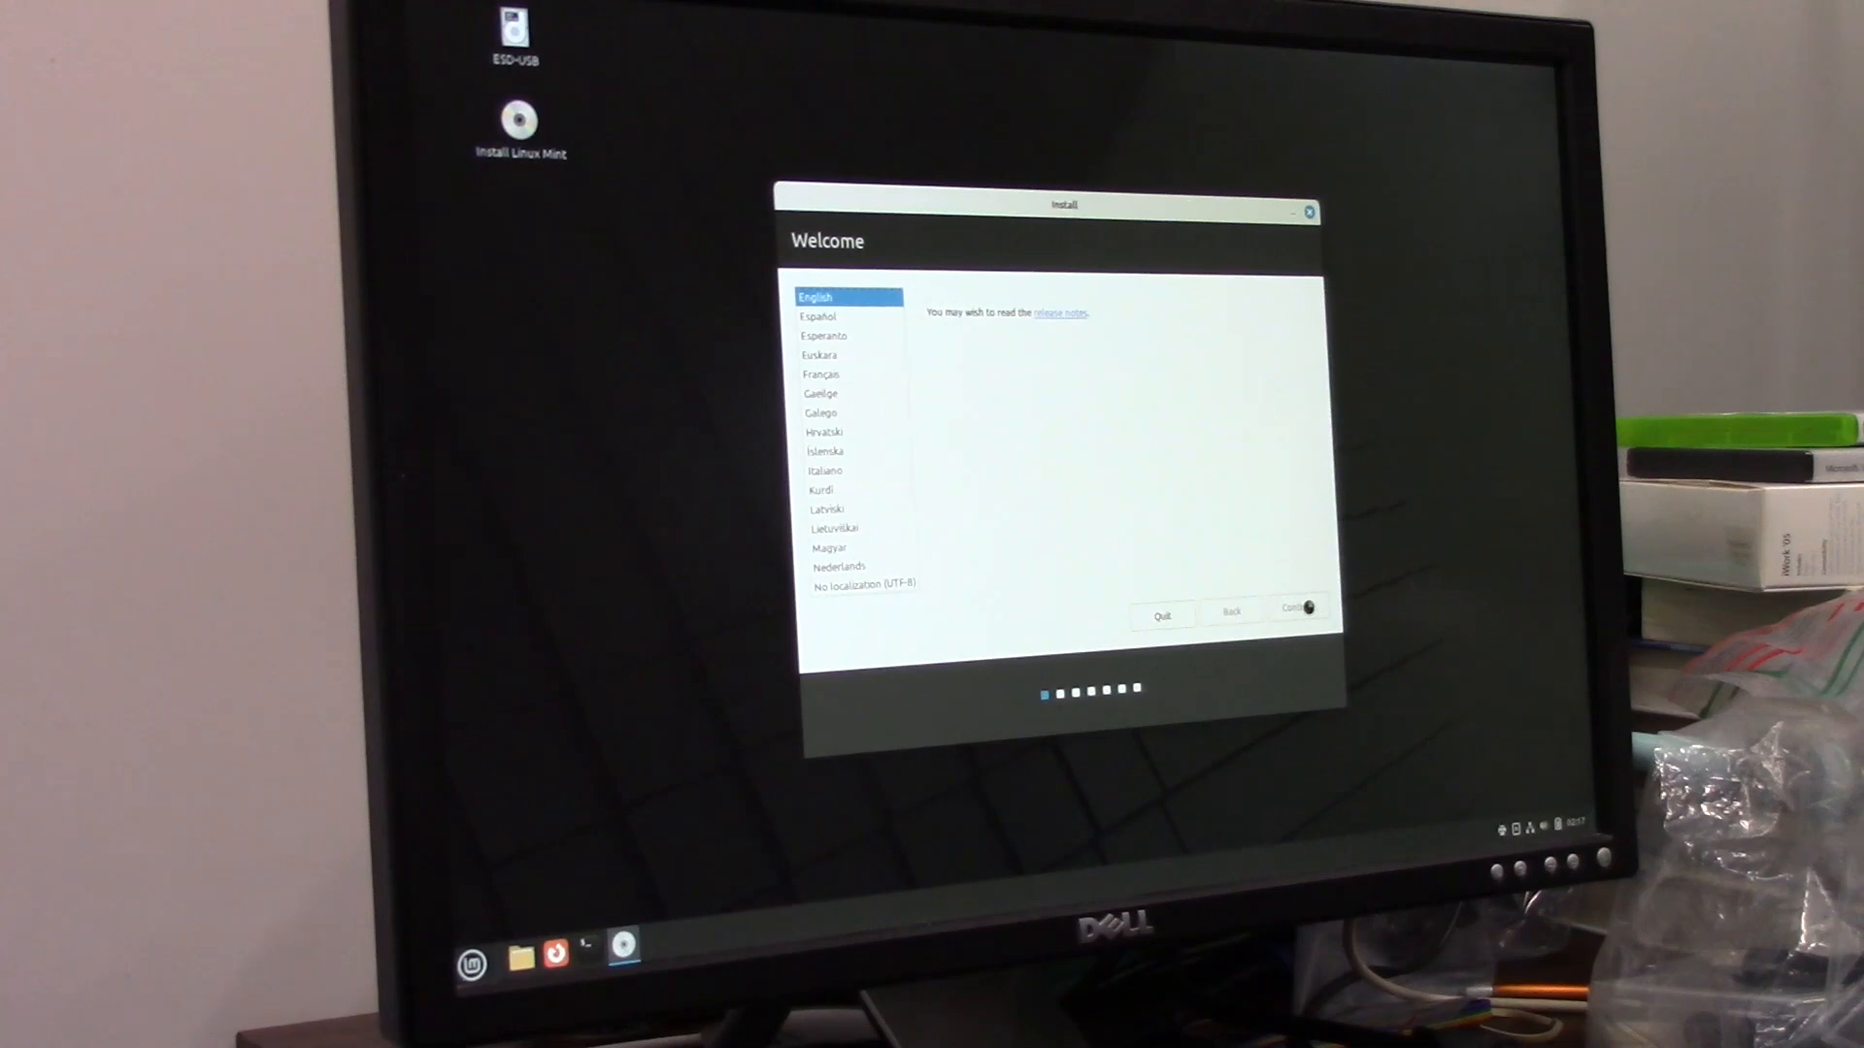
# Keep English with the English (US) layout and enable multimedia codecs, continuing to the unmount question.
pyautogui.click(1300, 611)
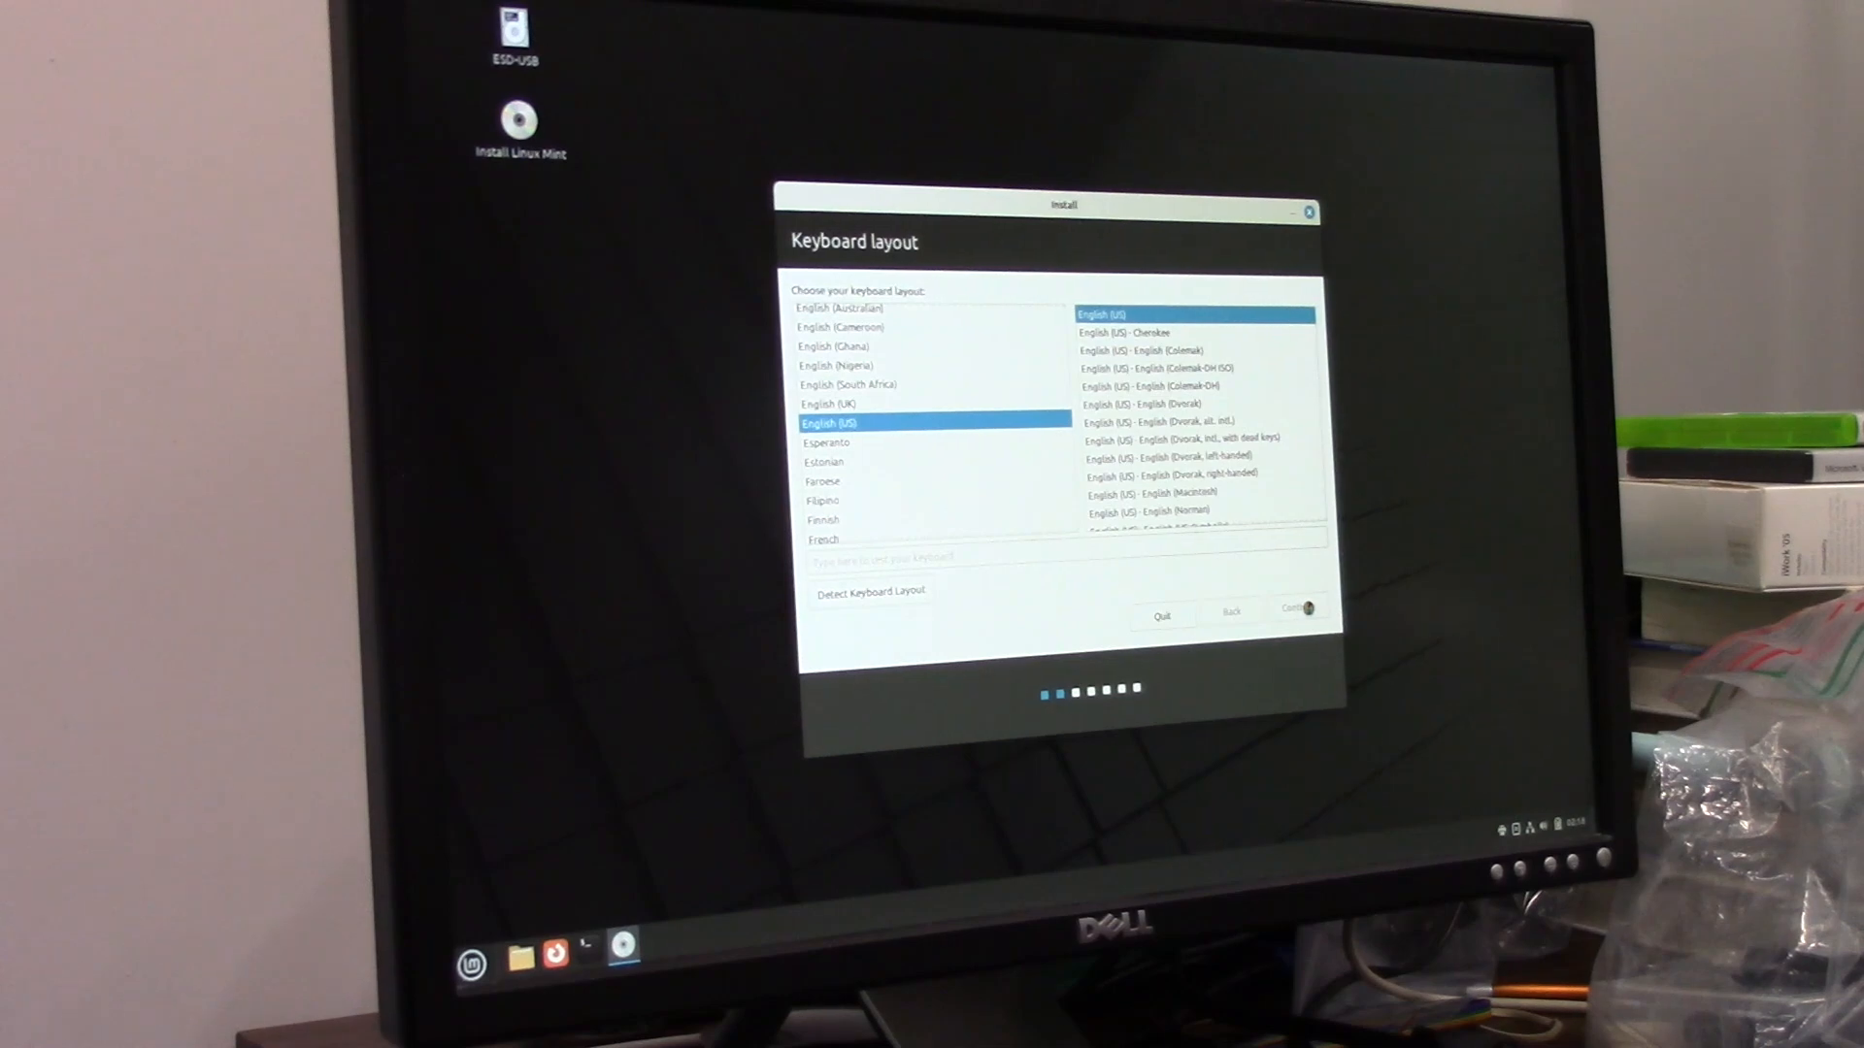
pyautogui.click(1300, 609)
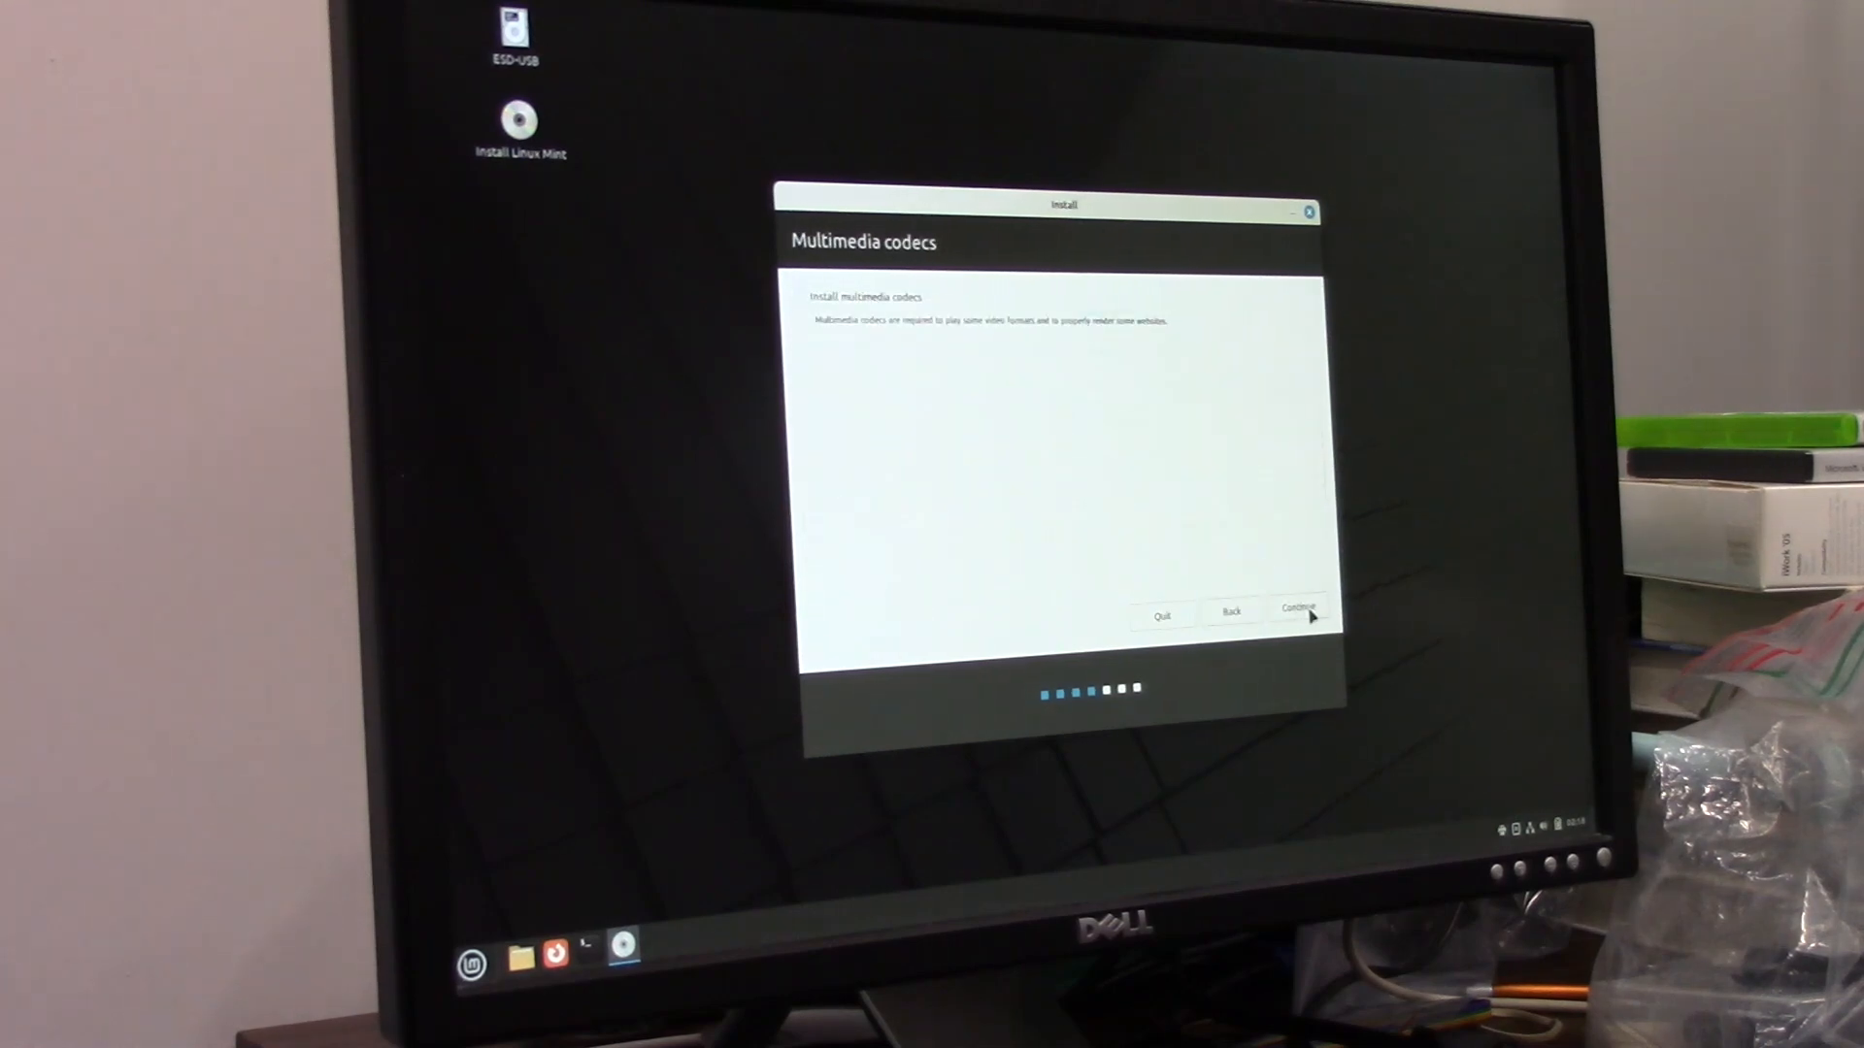
pyautogui.click(800, 297)
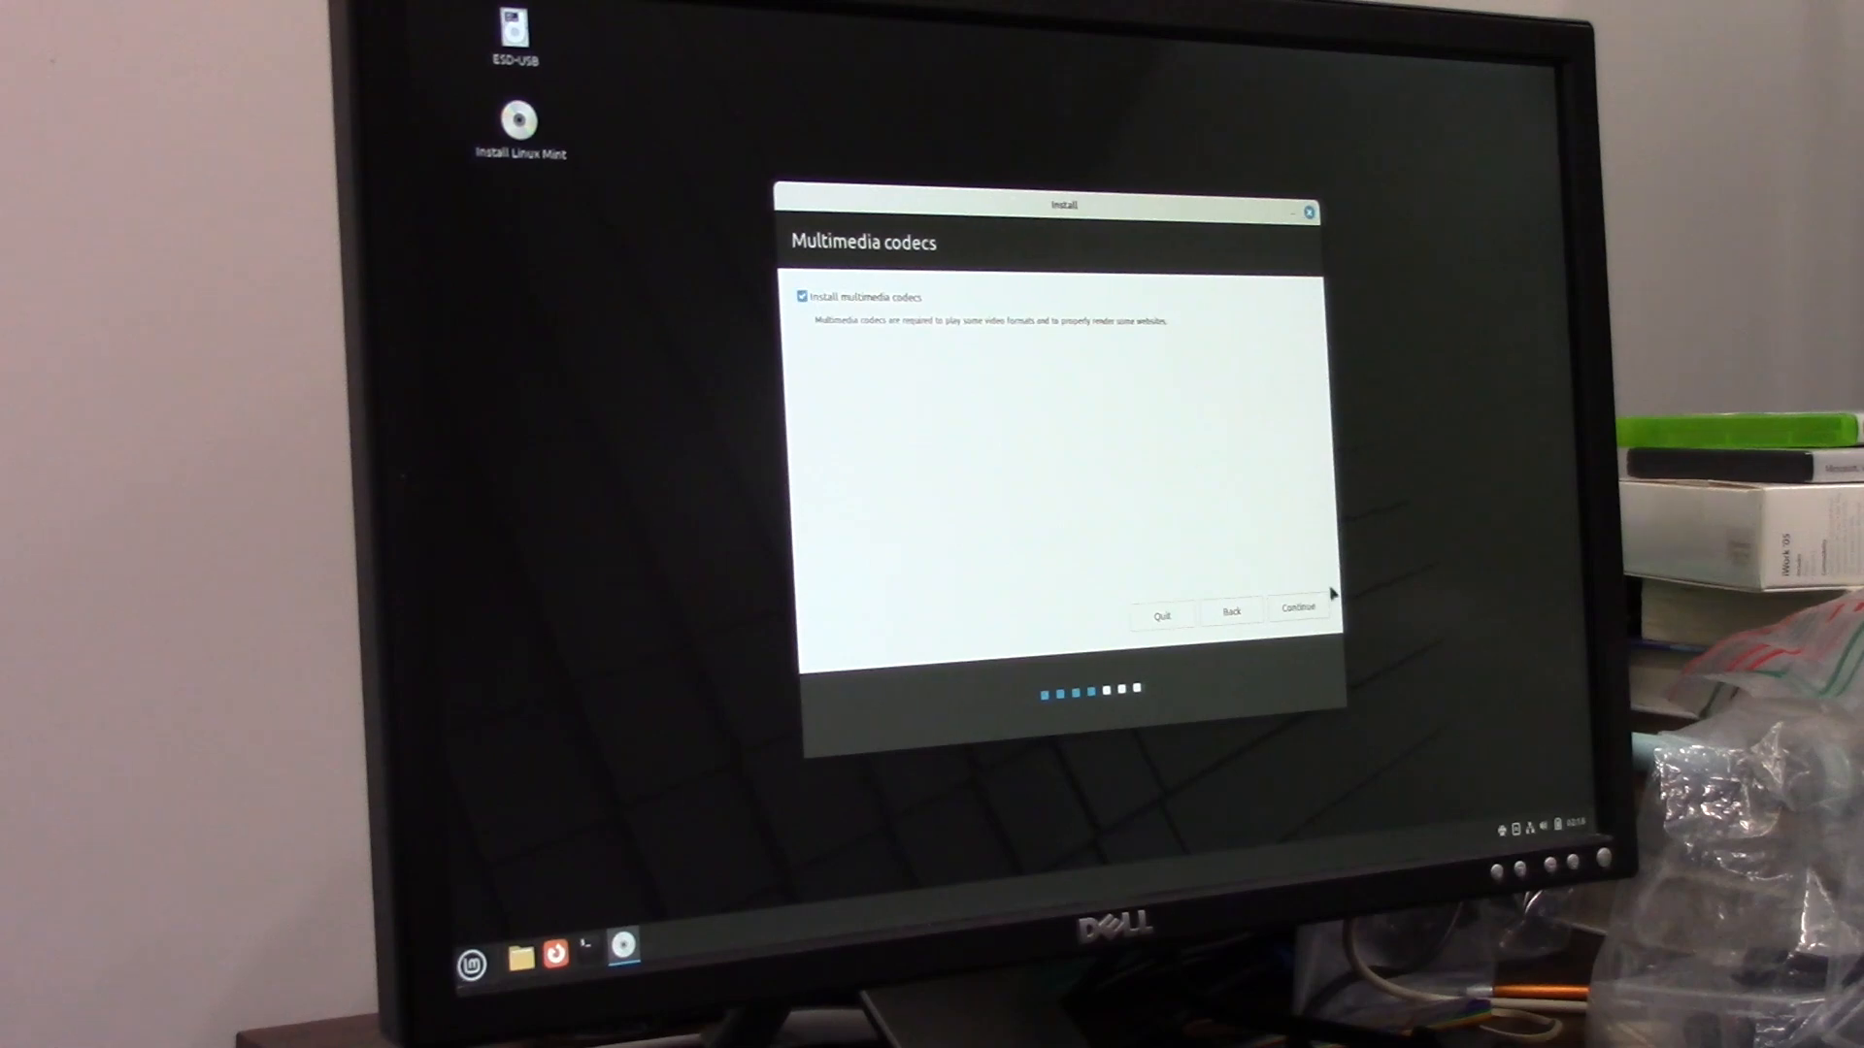
pyautogui.click(1297, 611)
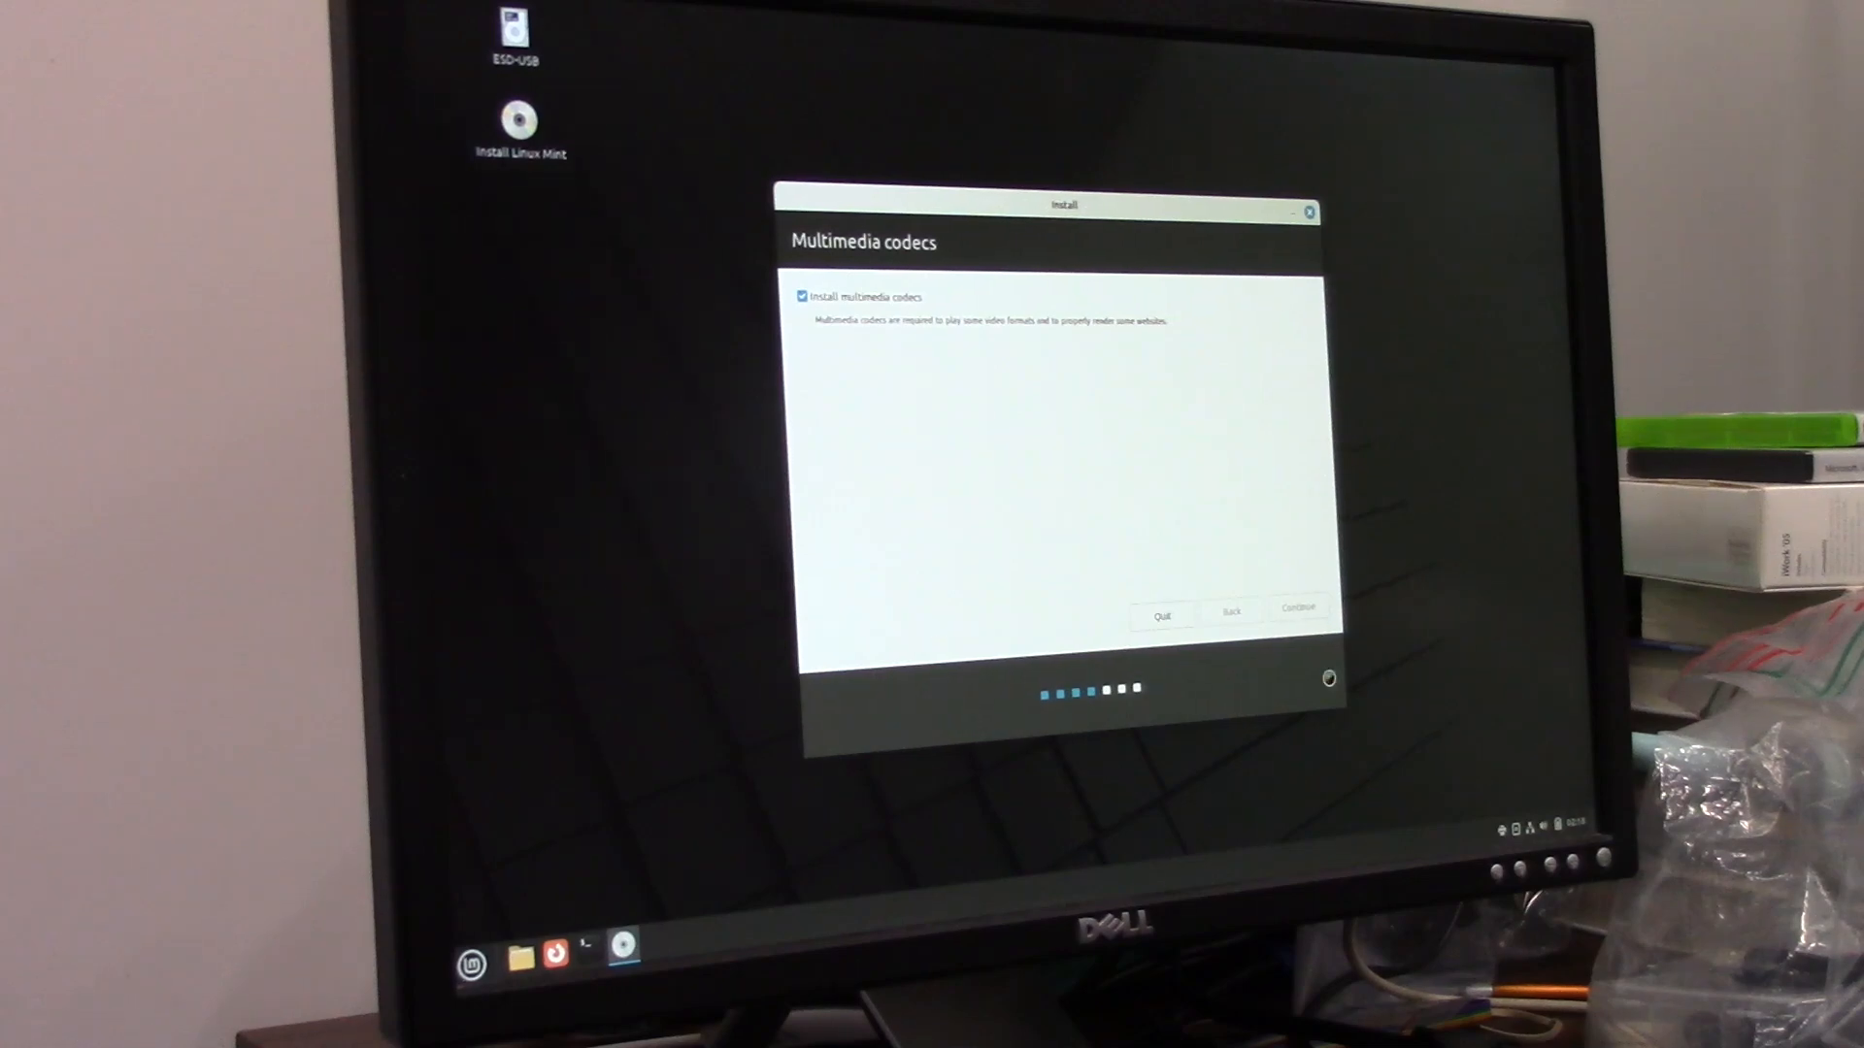
pyautogui.click(1297, 613)
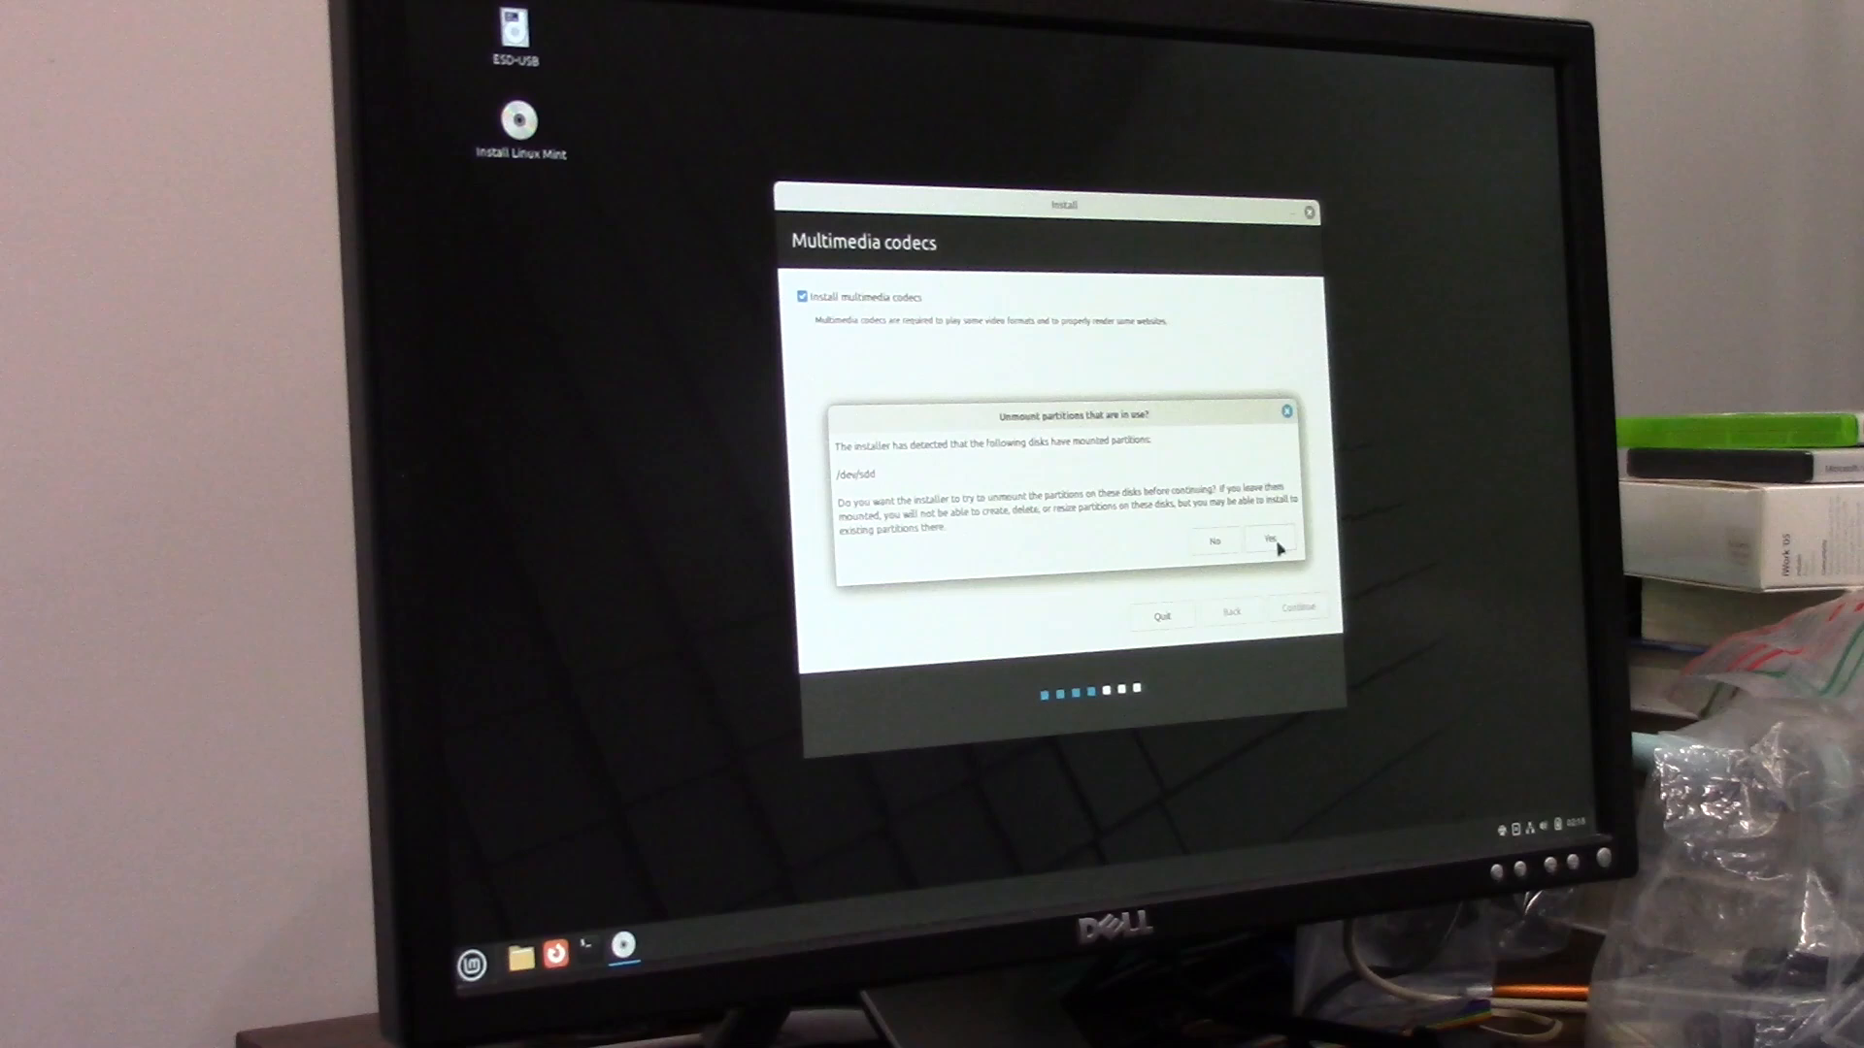
# Answer Yes to unmounting the in-use partitions on /dev/sdd.
pyautogui.click(1270, 540)
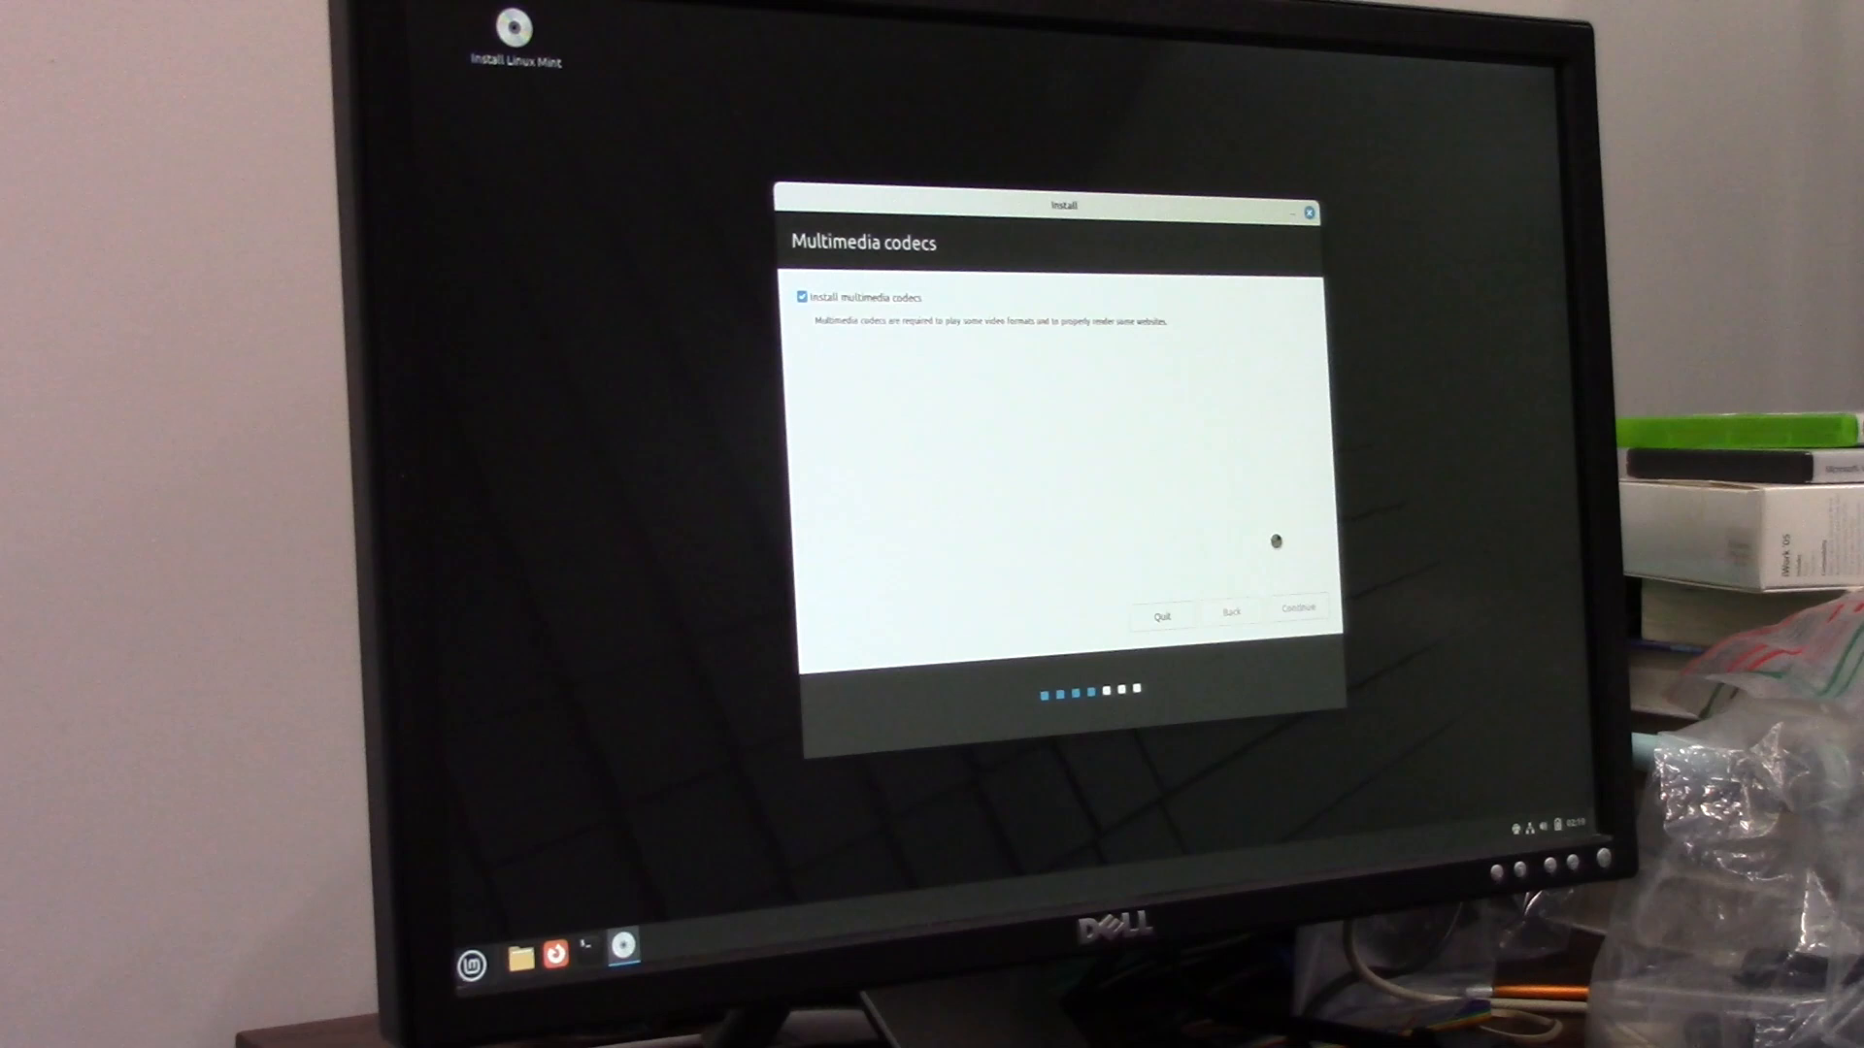
# Choose 'Erase disk and install Linux Mint' as the installation type and continue to drive selection.
pyautogui.click(1296, 610)
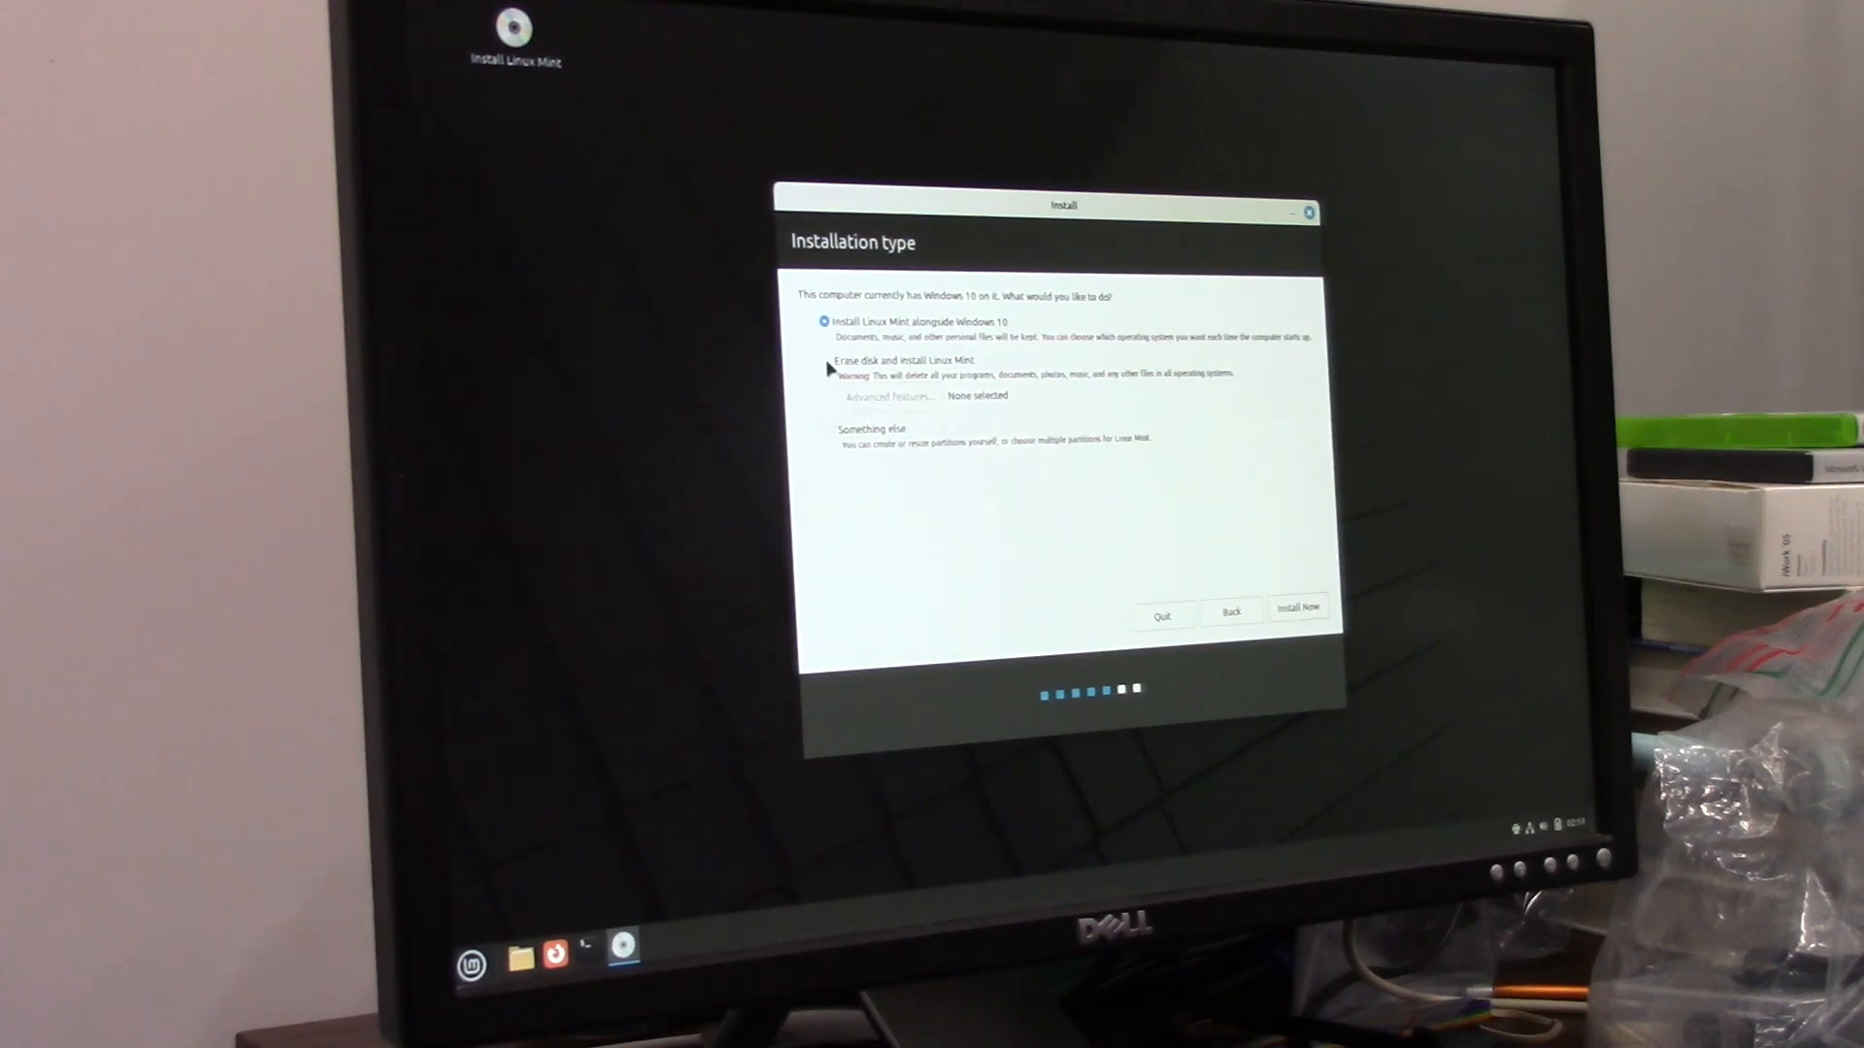
pyautogui.click(823, 359)
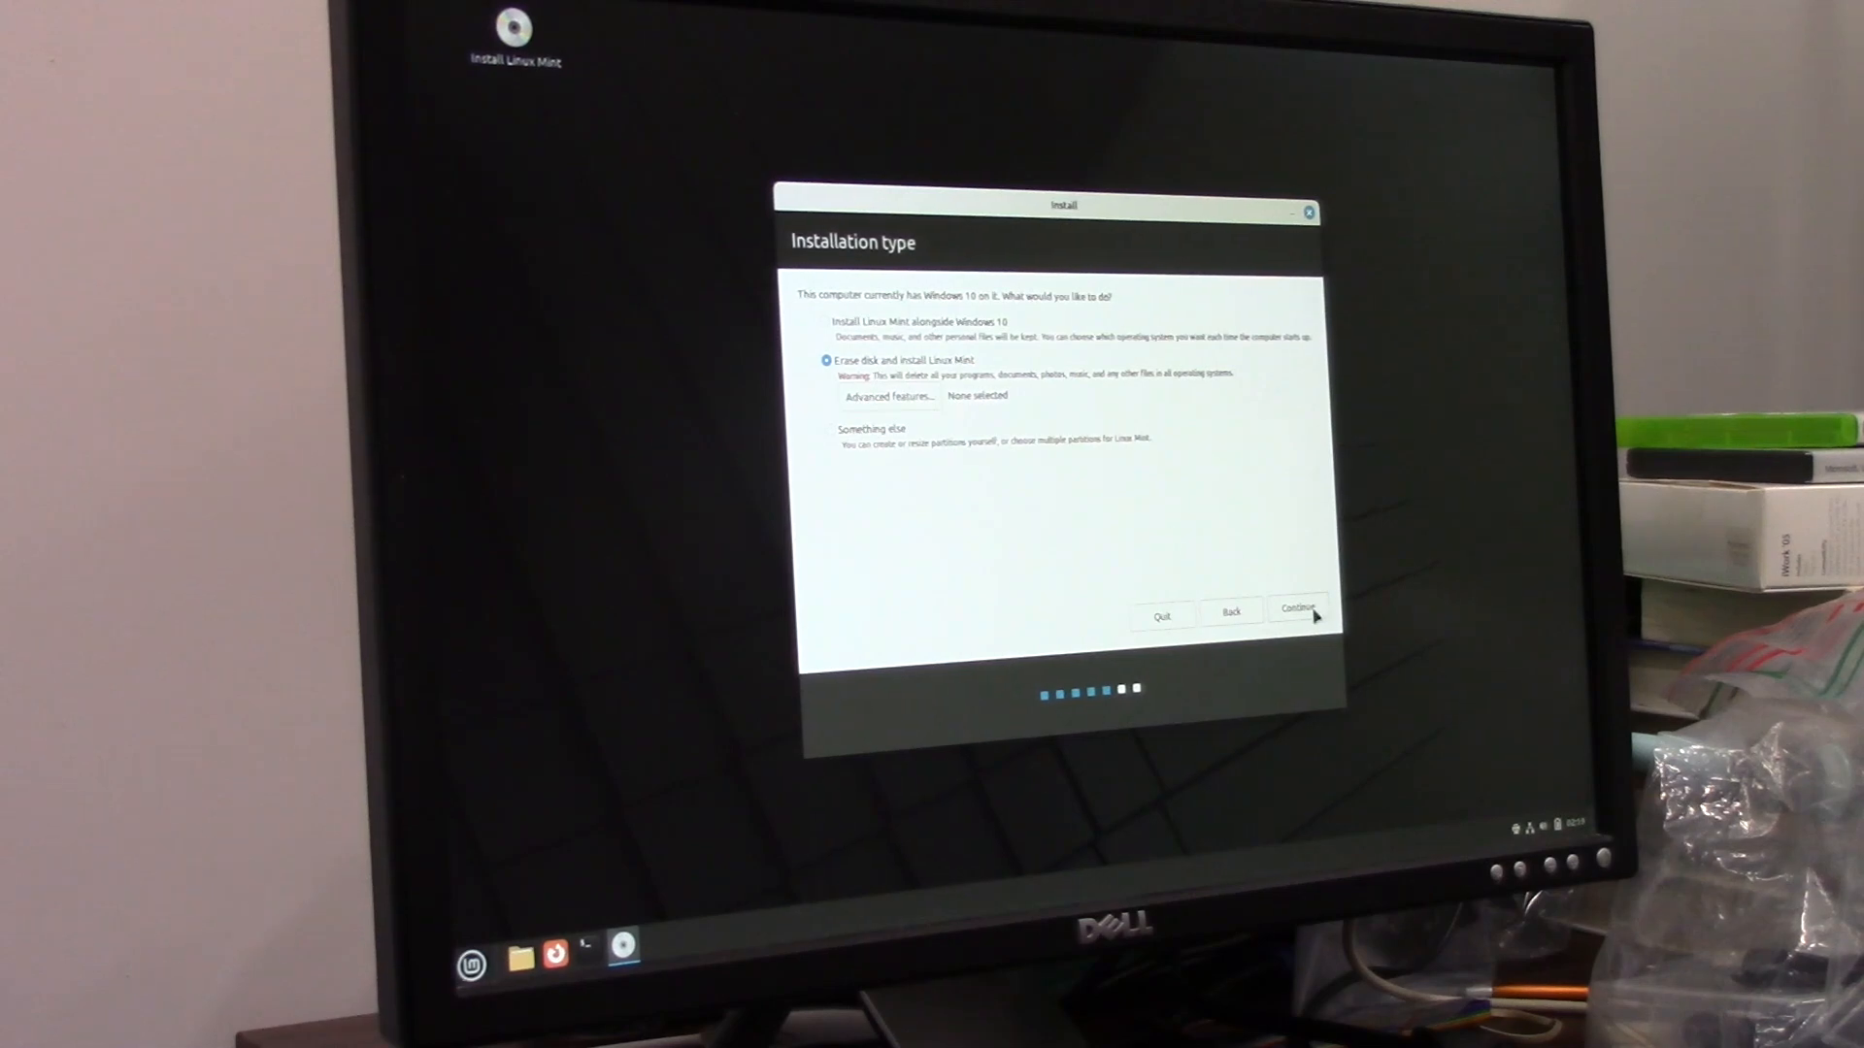
pyautogui.click(1296, 609)
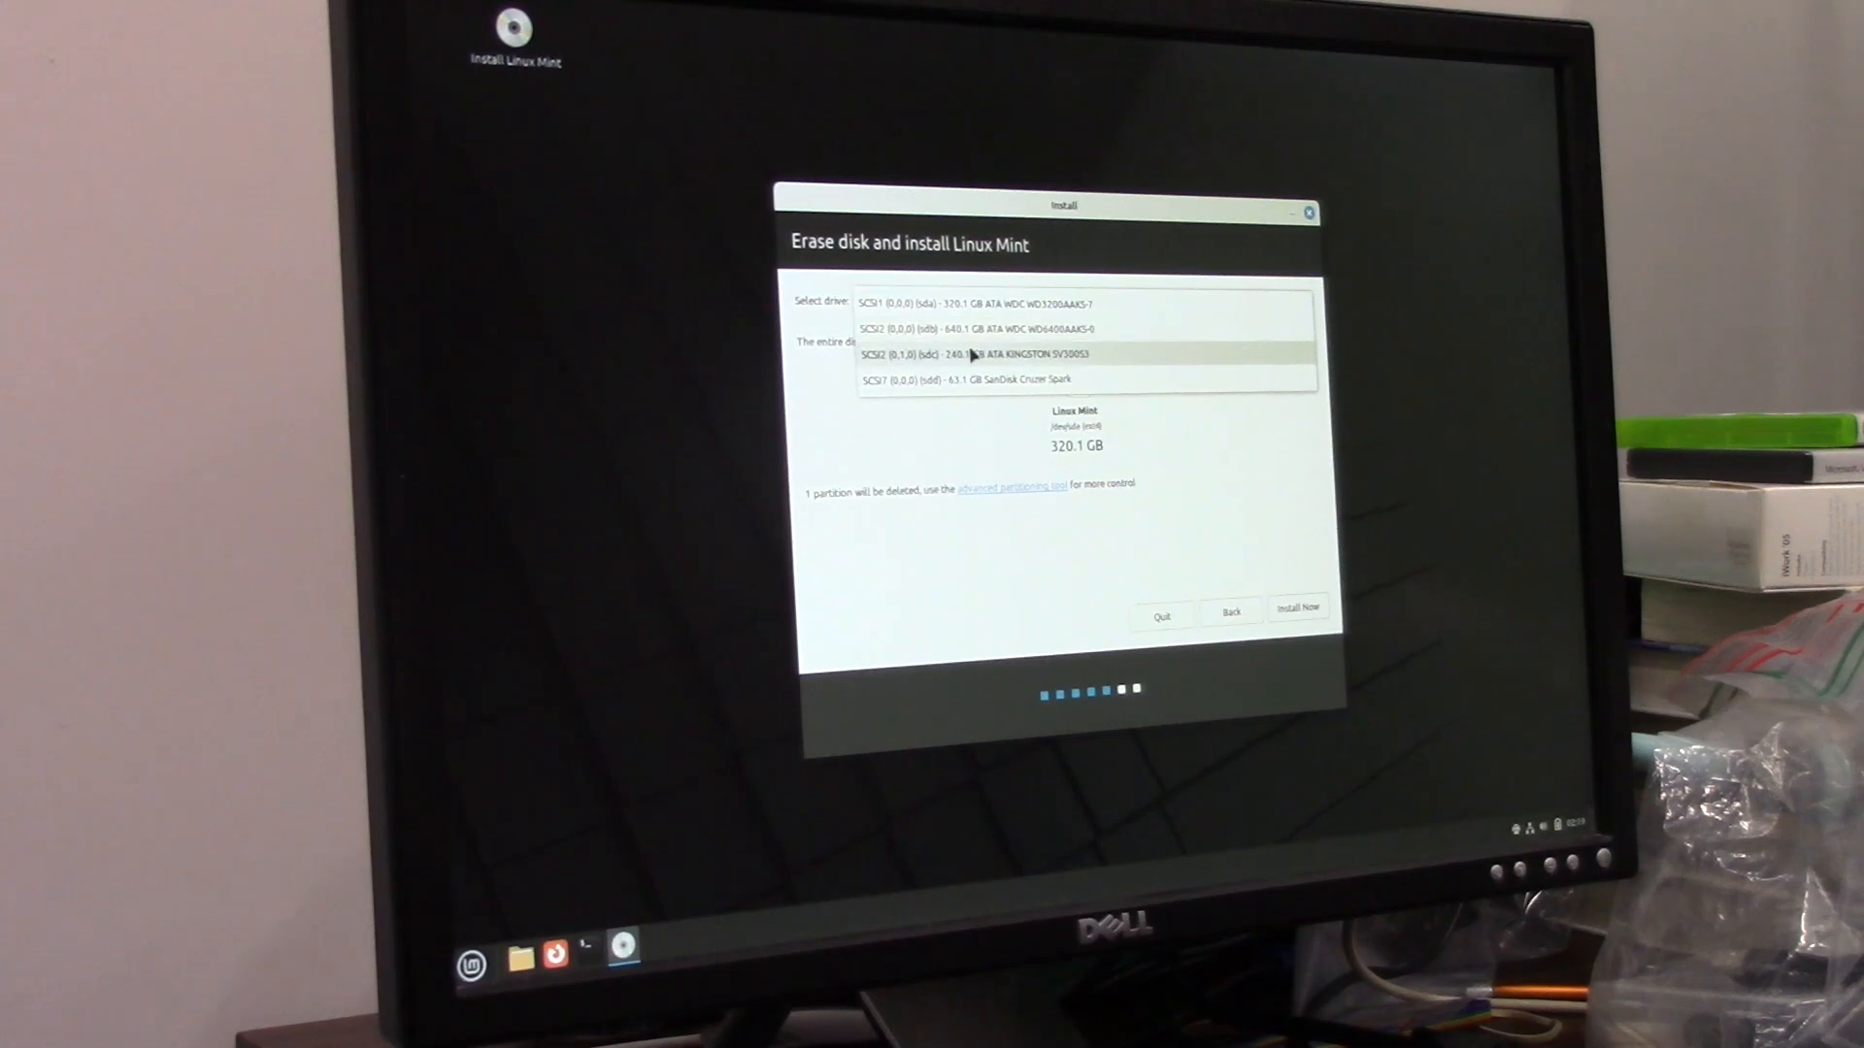
# Select the KINGSTON SSD as the target drive and run the installation through reboot.
pyautogui.click(986, 353)
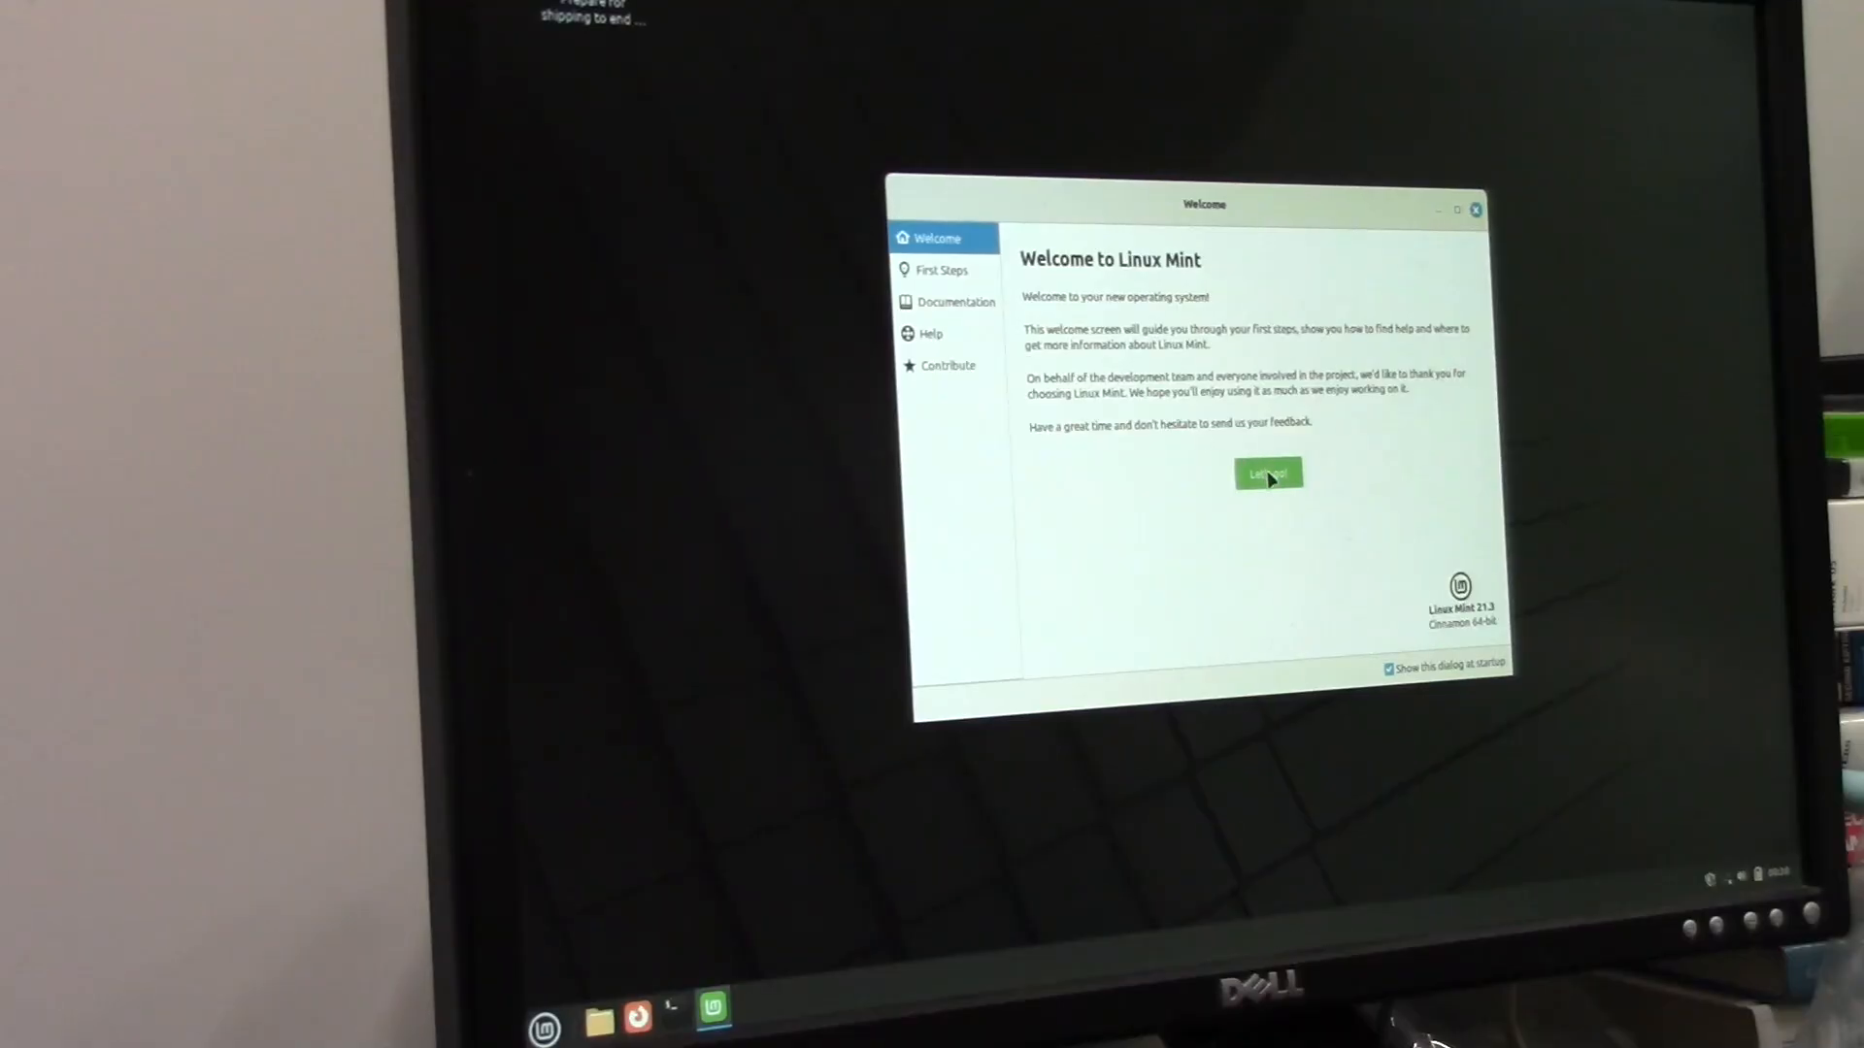
# Start the welcome tour with Let's go!, showing First Steps with Update Manager, System Settings, Software Manager and Firewall.
pyautogui.click(1268, 474)
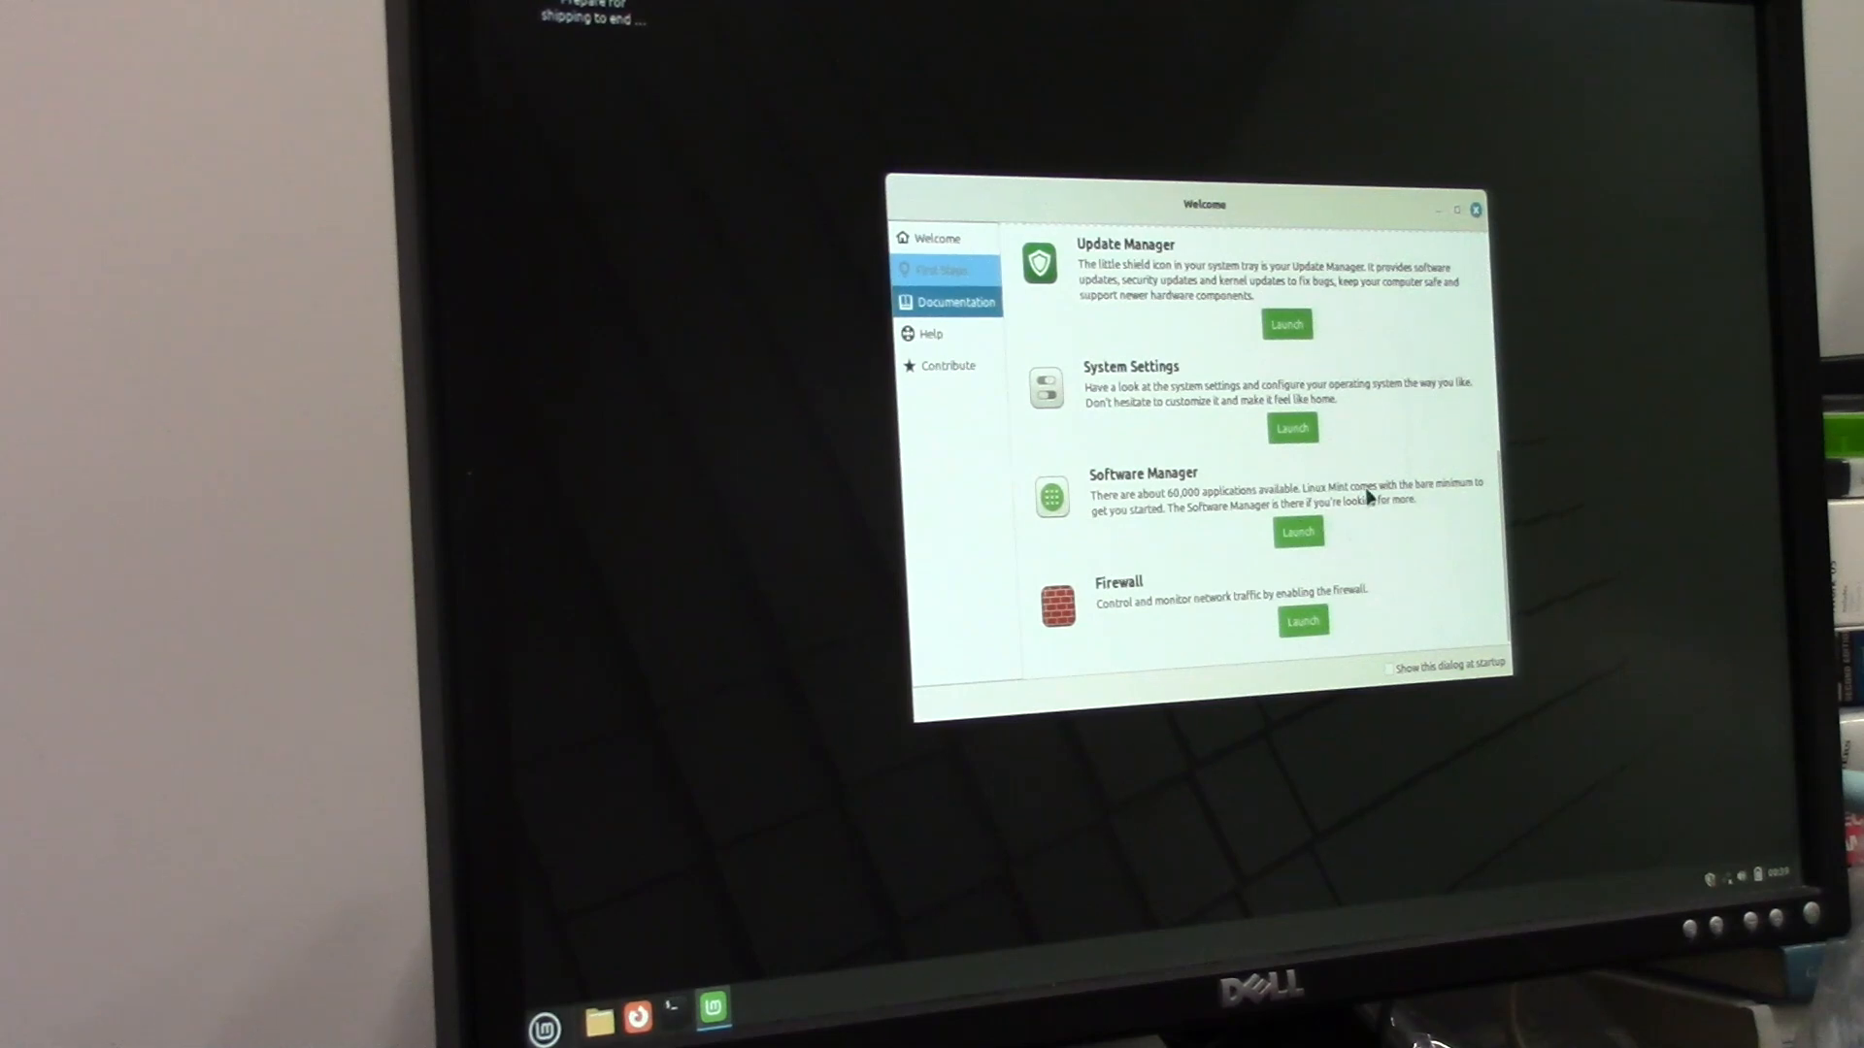
pyautogui.moveTo(817, 485)
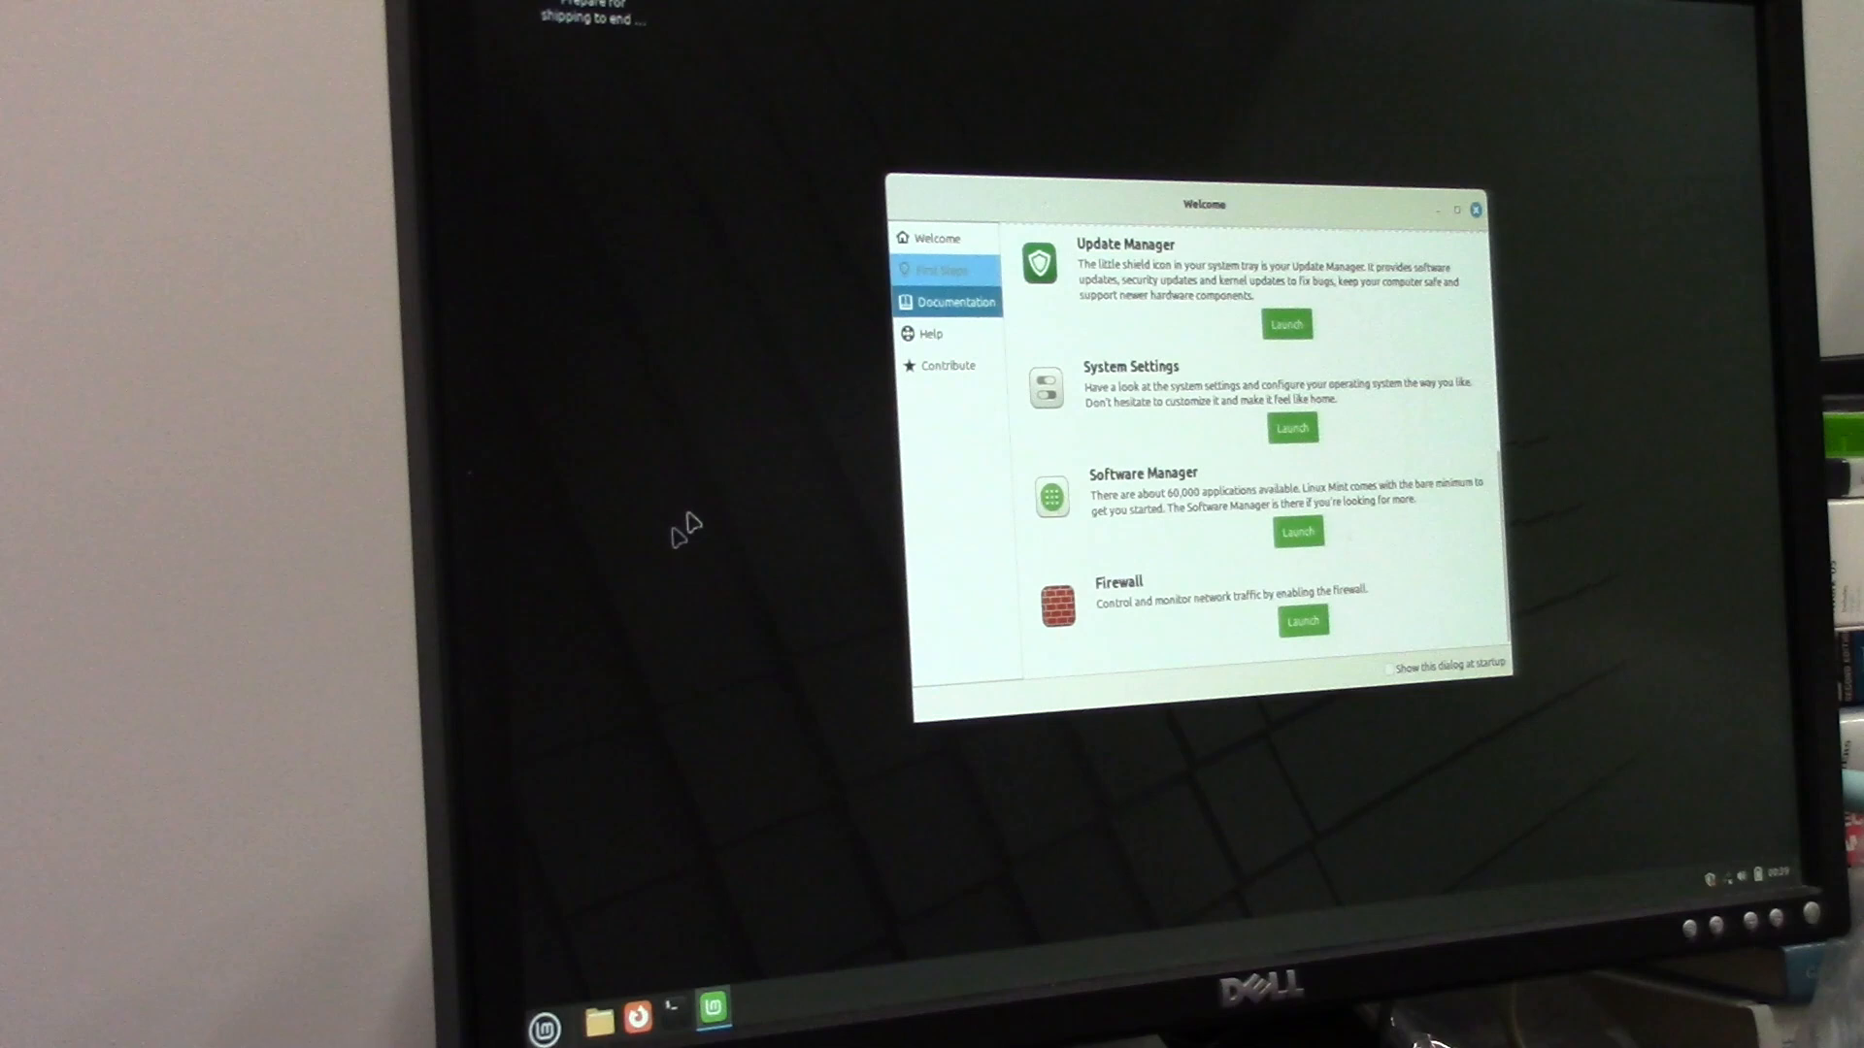
pyautogui.moveTo(671, 544)
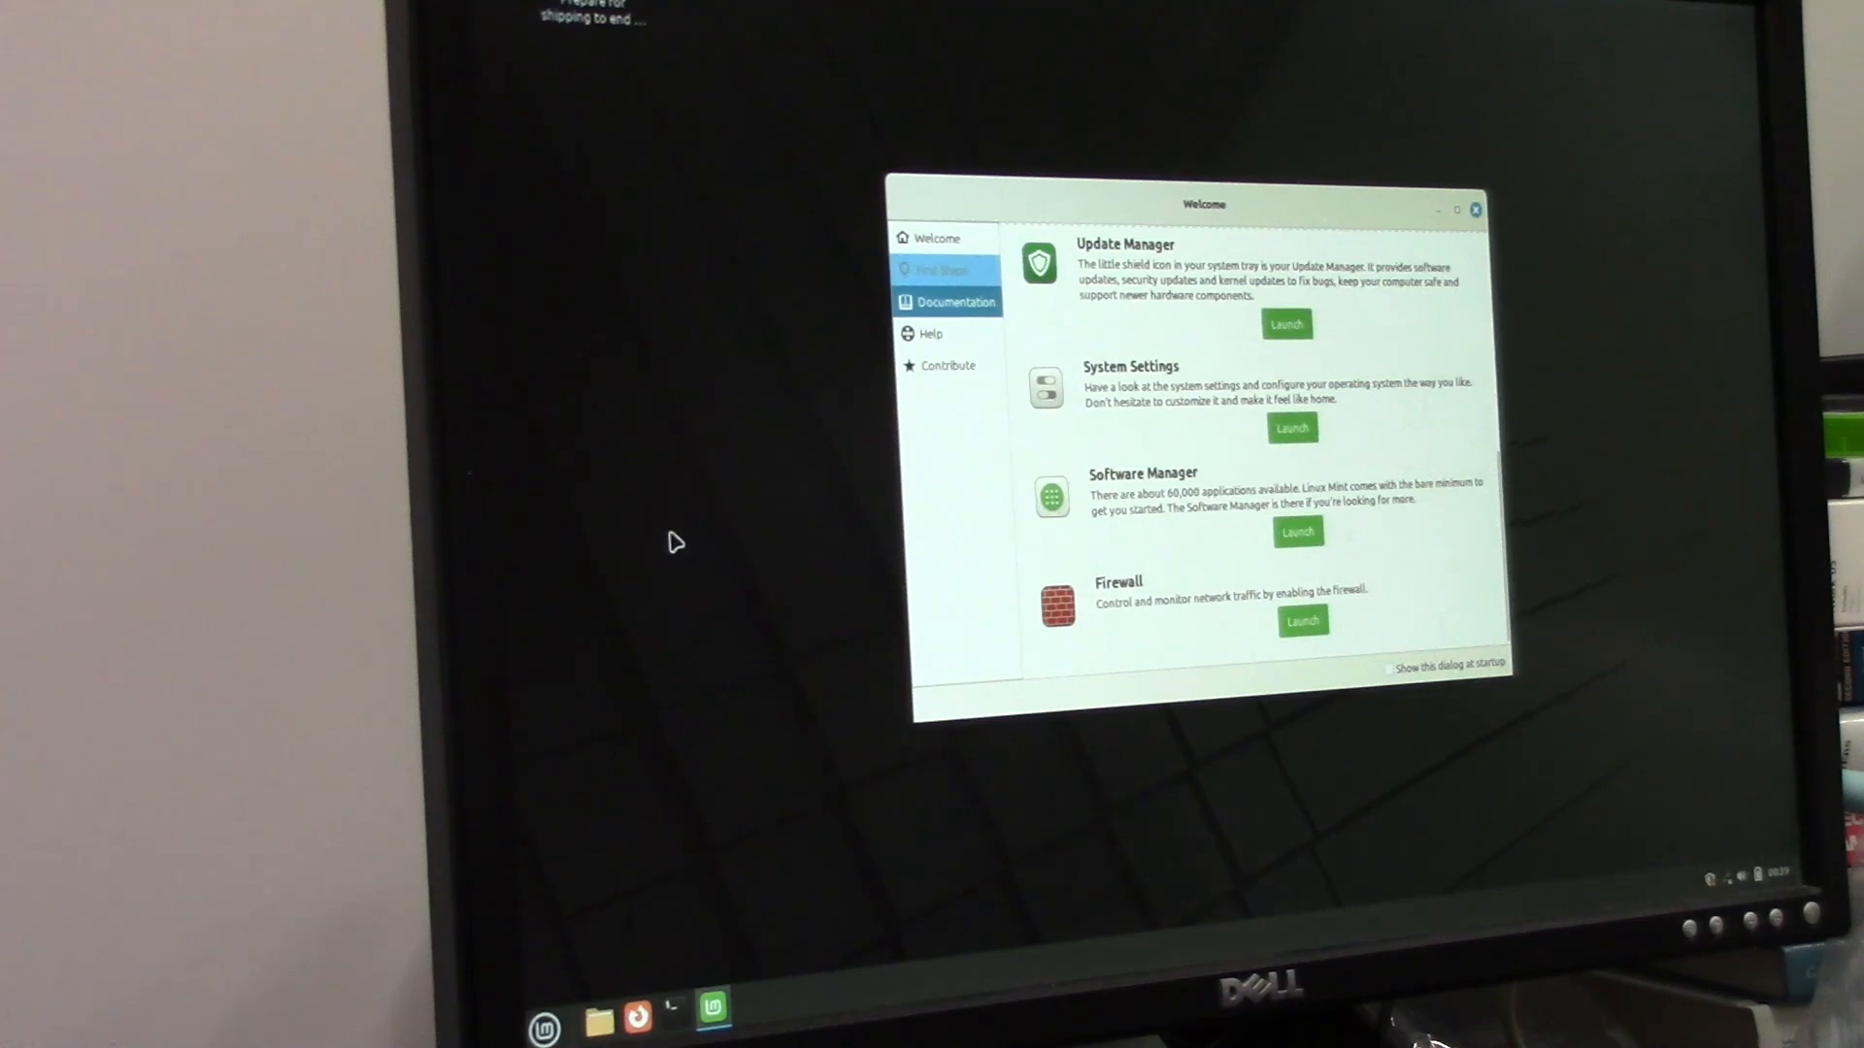